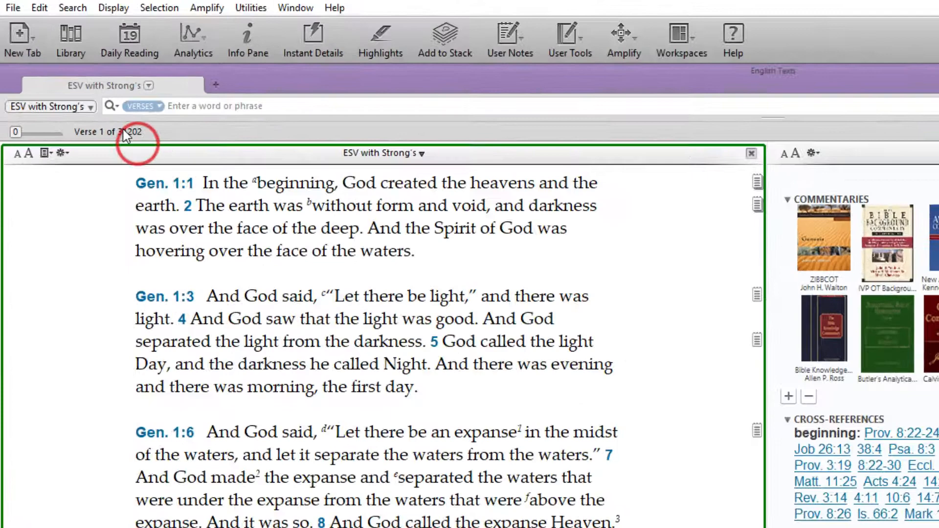
Open the tagged Hebrew Bible (Biblia Hebraica) in a new tab from Hebrew Texts > Hebrew
click(22, 39)
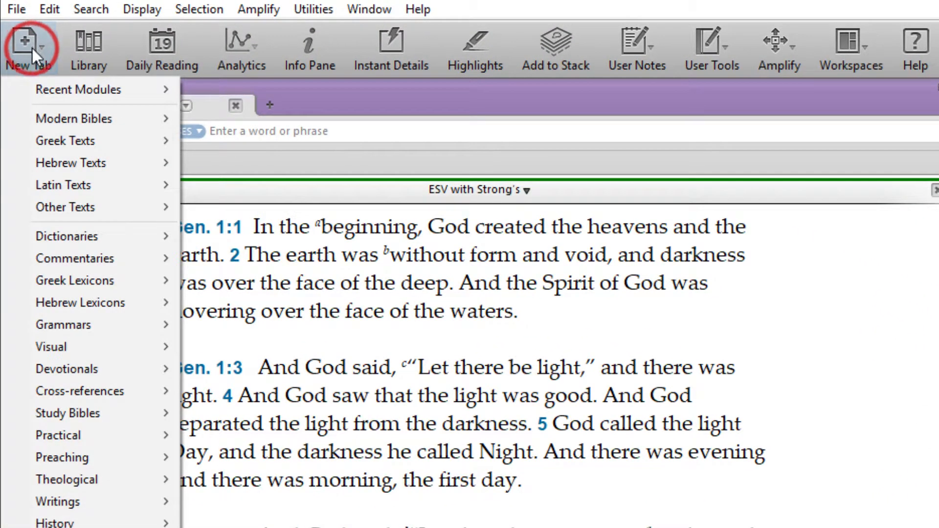
mouse_move(70, 163)
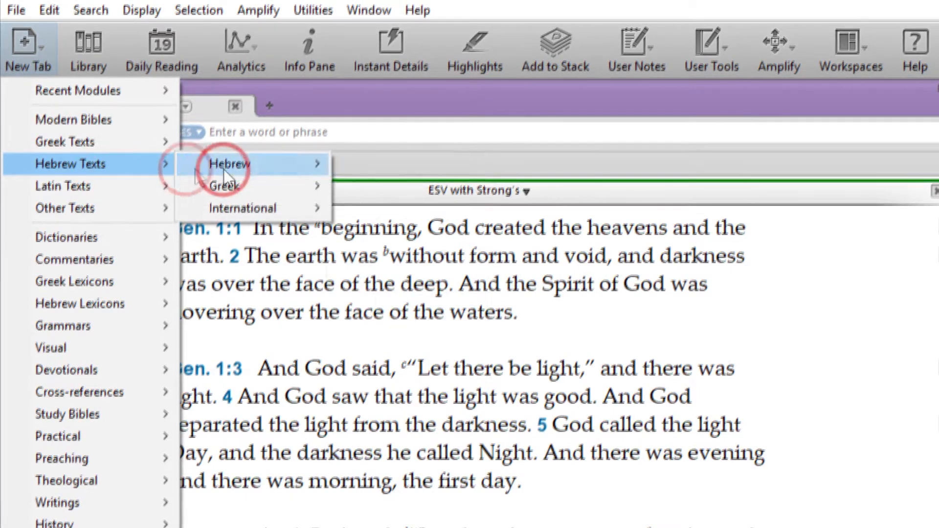
click(229, 164)
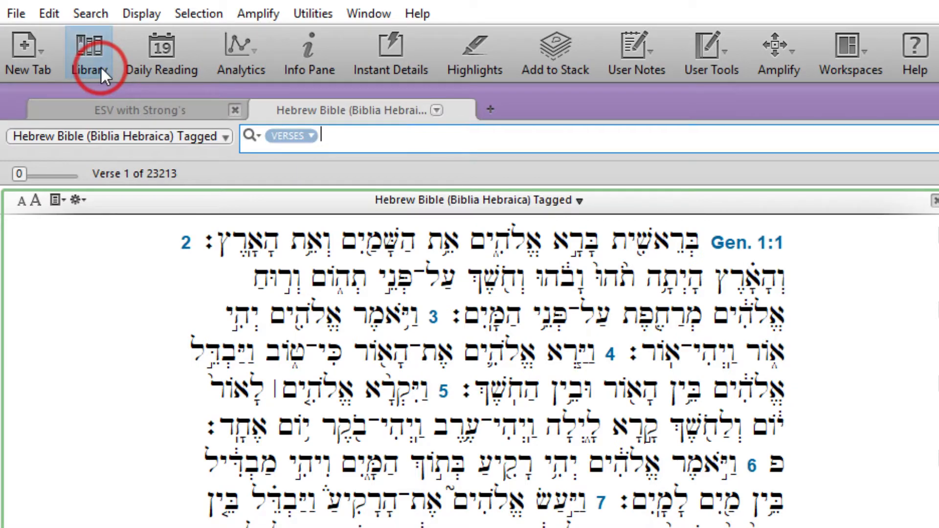
Show the Library, expand the History category, then bring up the Daily Reading
click(89, 54)
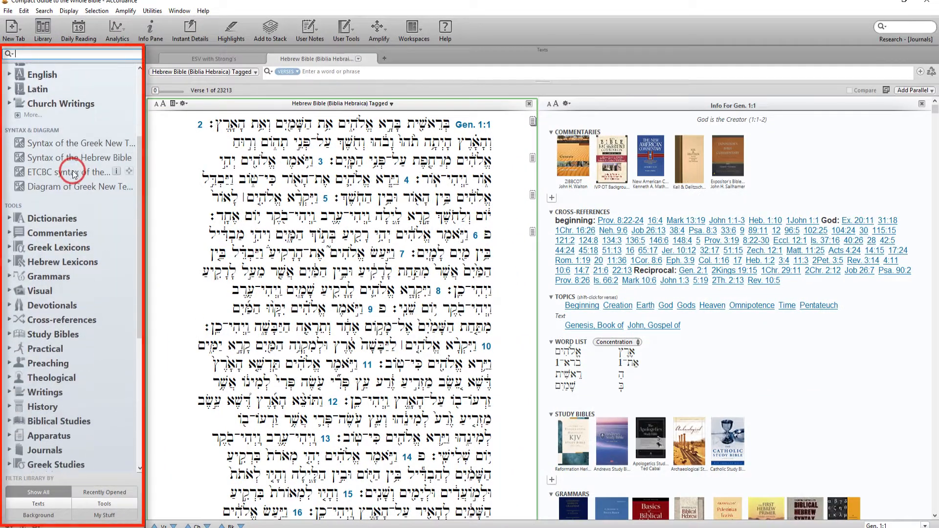
scroll(down, 3)
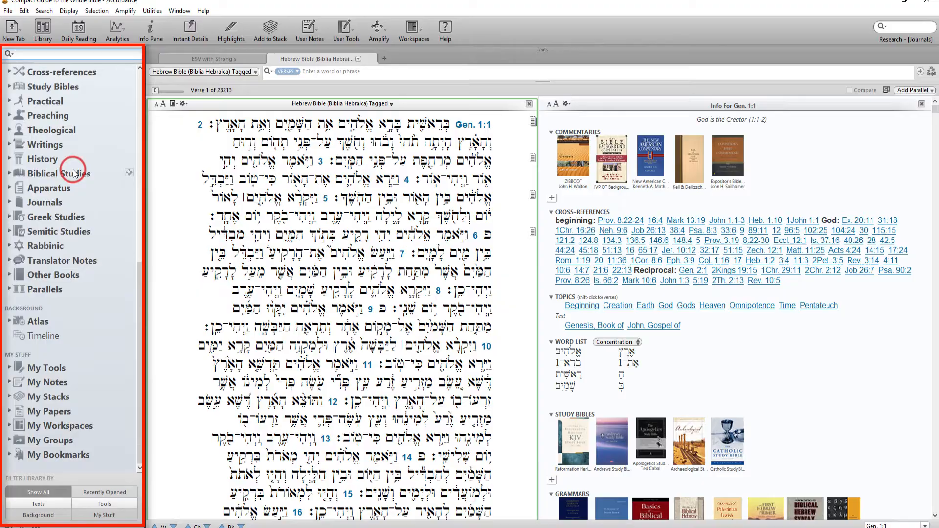
mouse_move(10, 164)
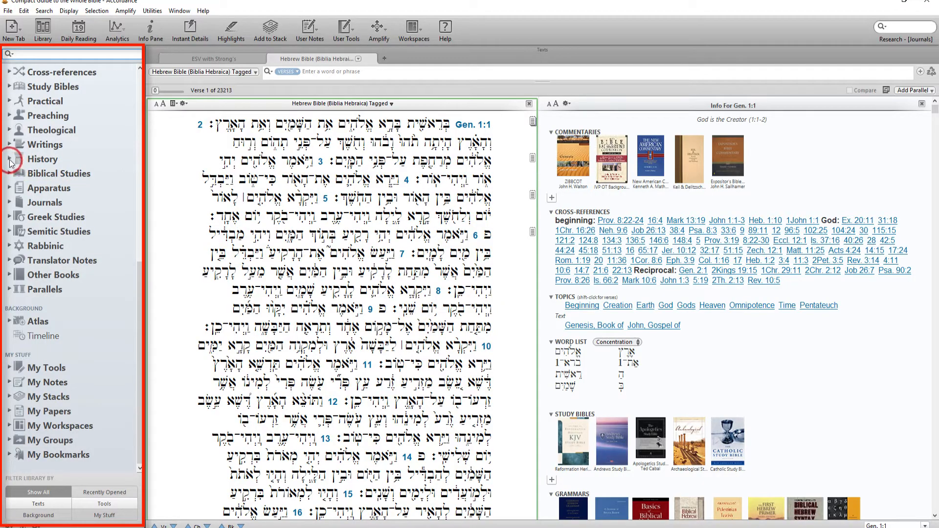
click(10, 159)
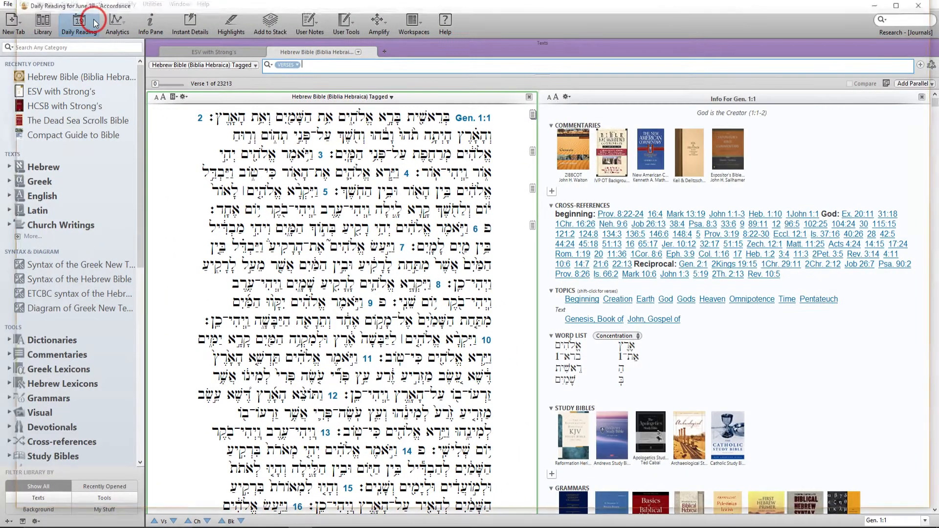
click(78, 24)
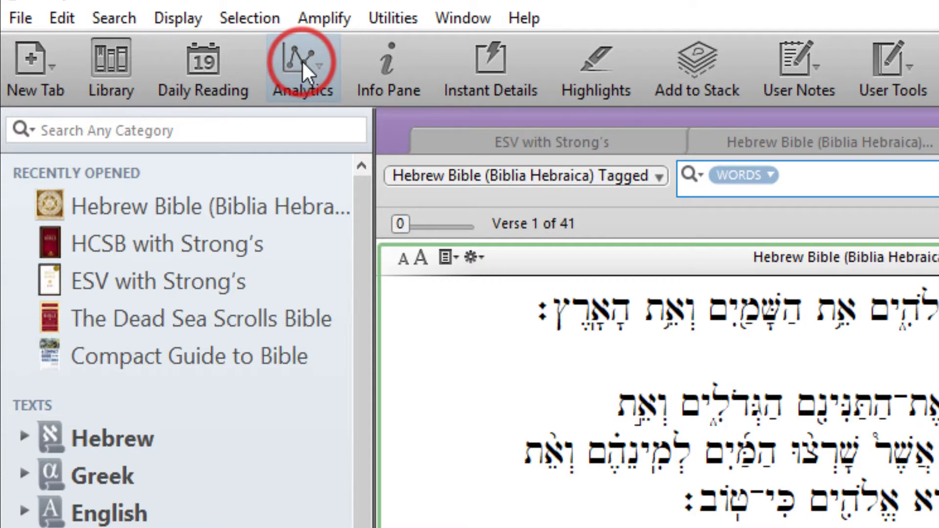
Chart the 41 search hits as a pie chart grouped by verb stem (38 Qal, 10 Nifal)
click(302, 68)
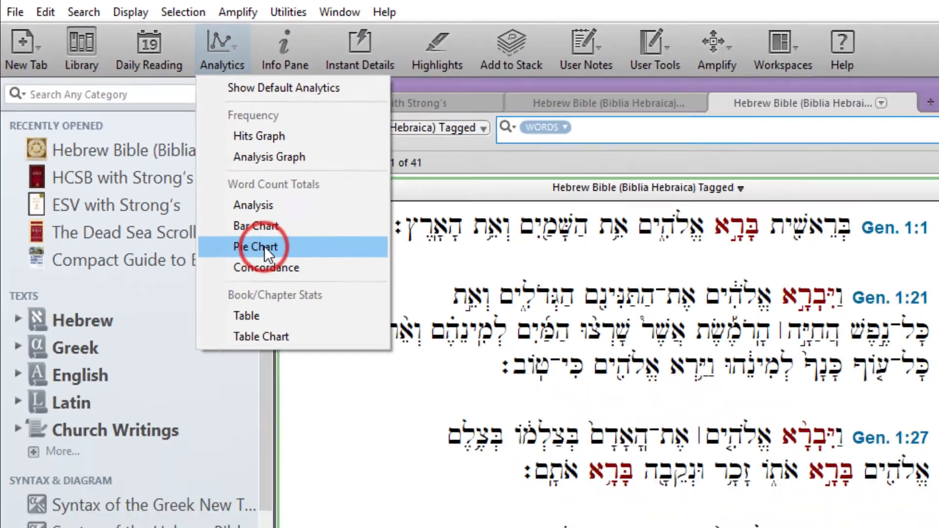
click(255, 246)
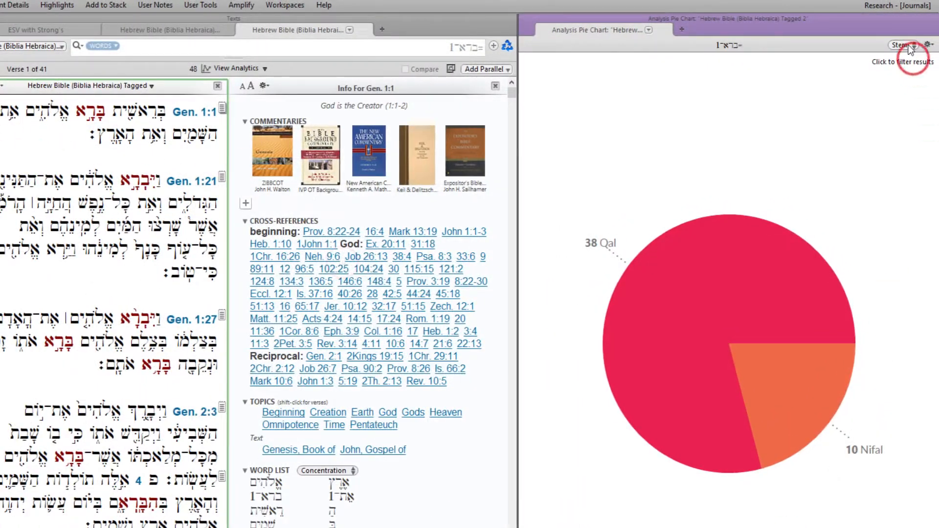
click(900, 45)
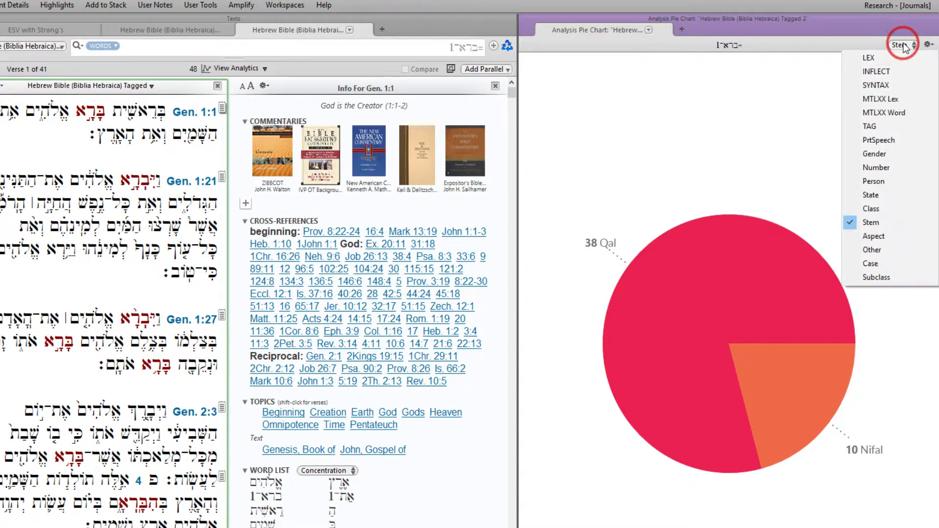
click(876, 71)
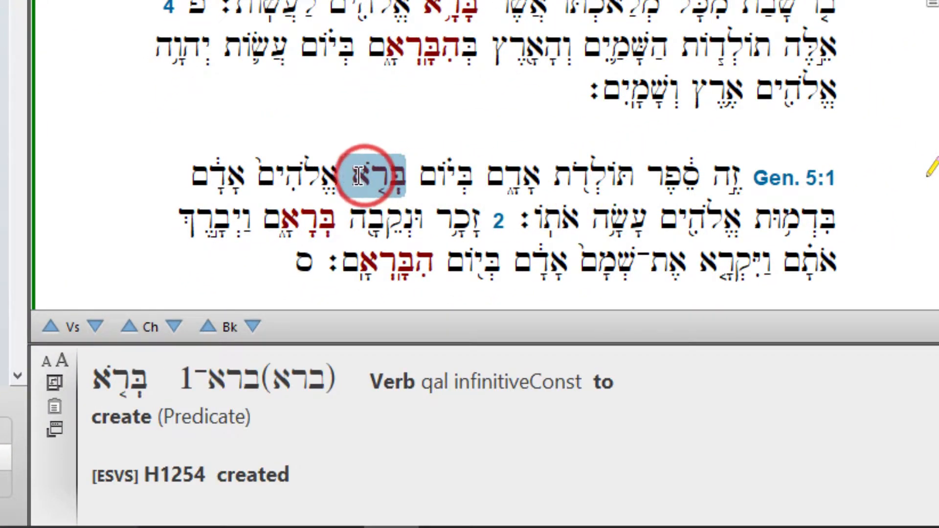
View the Hebrew verb's grammar details, then highlight the Genesis 1:1 Hebrew text in yellow
click(215, 178)
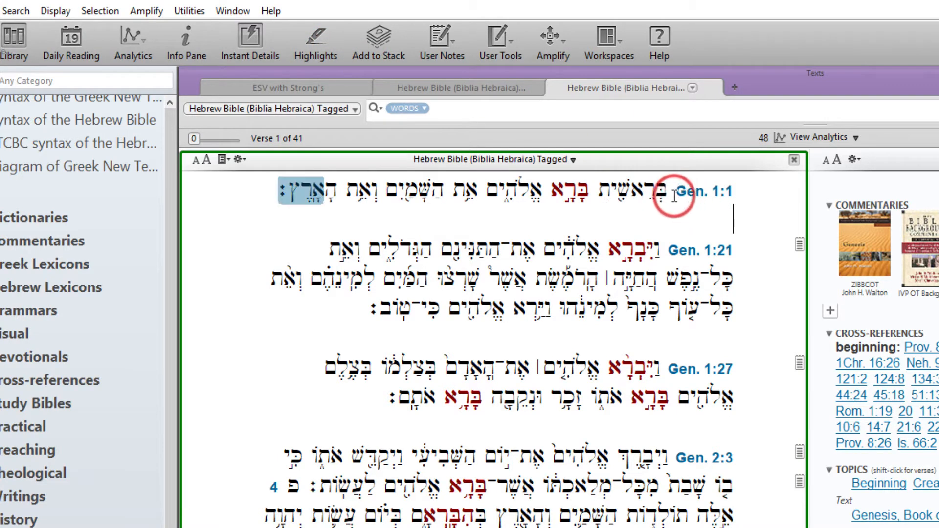
drag(670, 194, 324, 191)
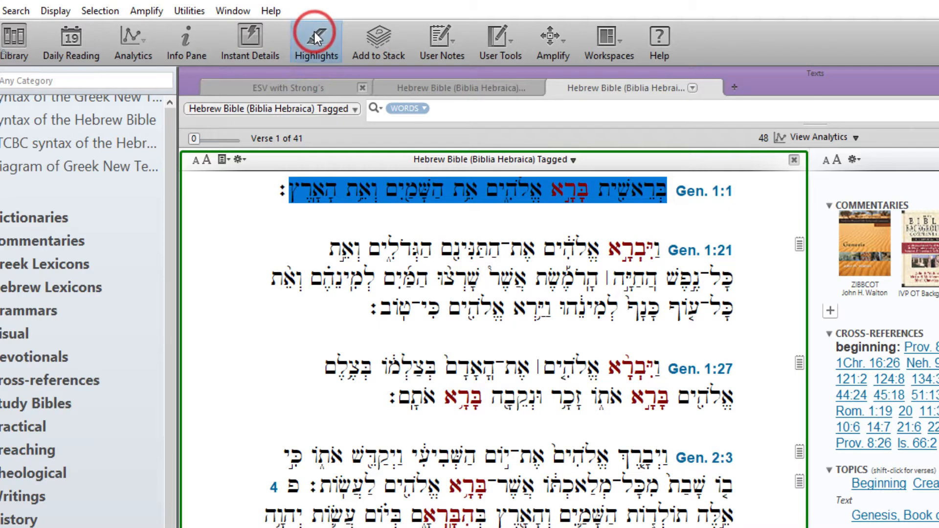
click(315, 38)
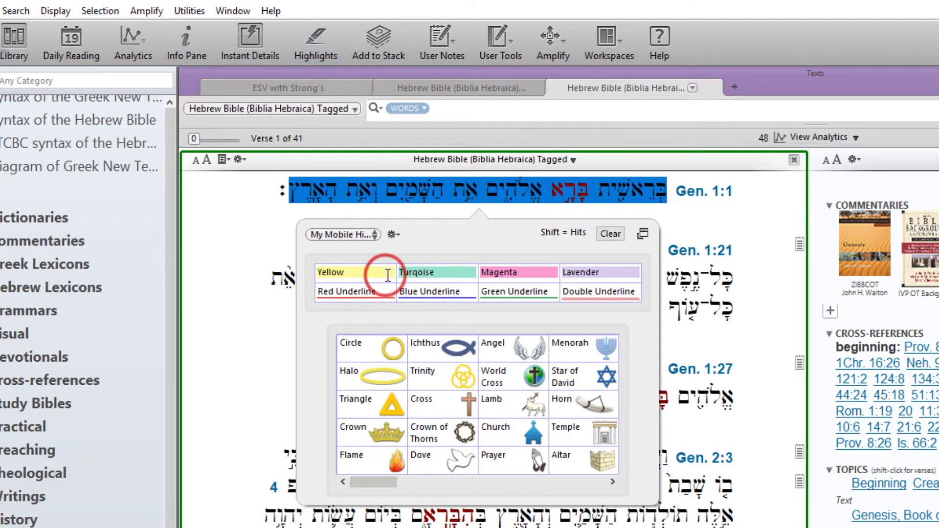
click(436, 272)
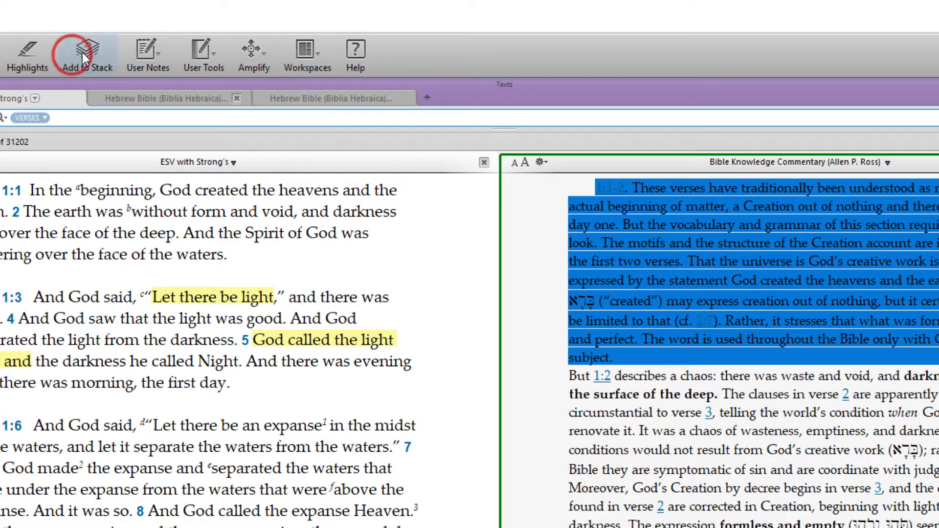
Add the selected Genesis 1:1–2 commentary passage to My Stack and bring up Sample notes v2
click(87, 52)
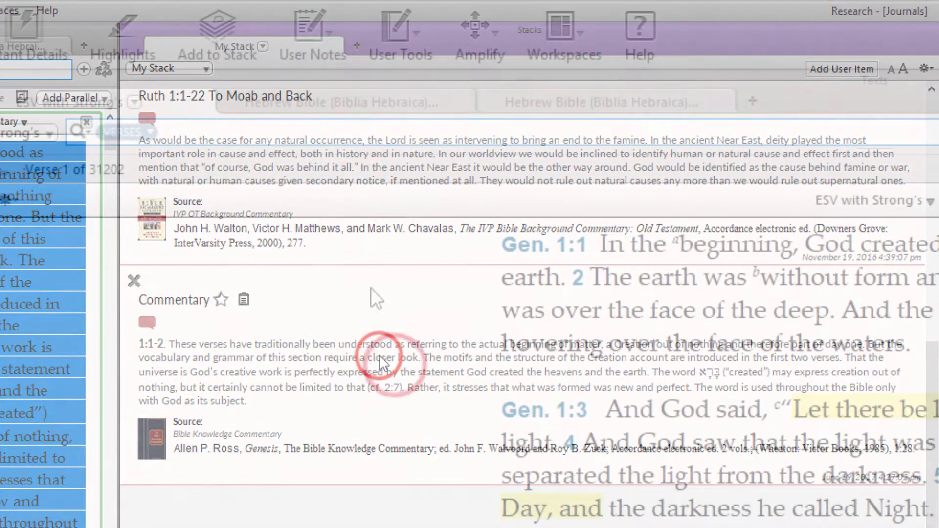
click(313, 33)
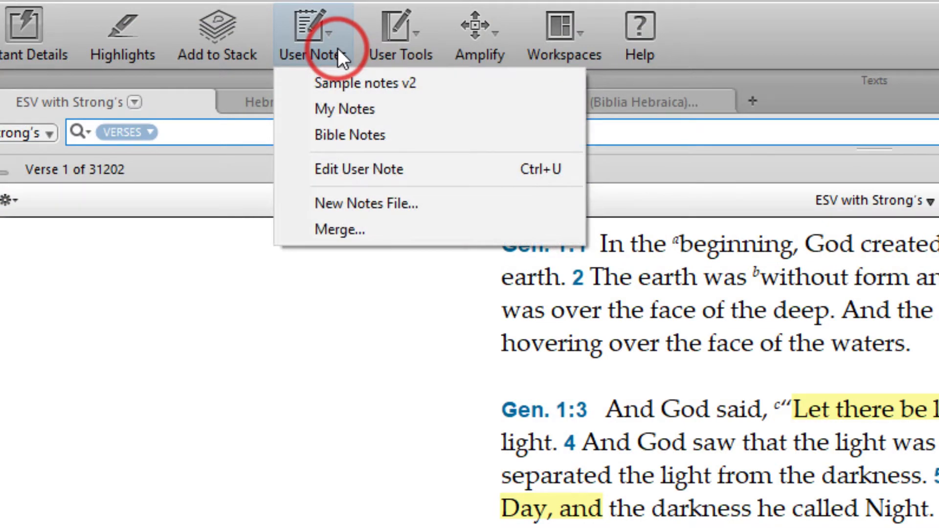
mouse_move(353, 82)
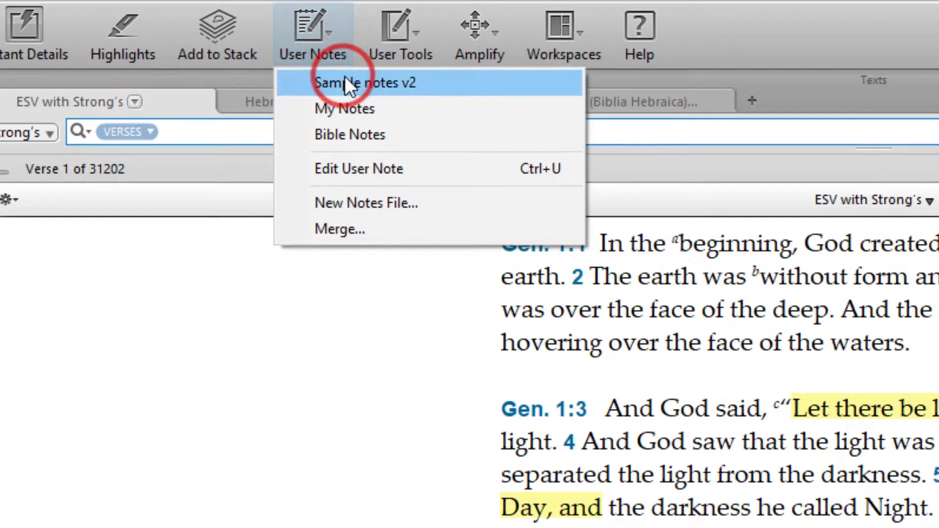
click(365, 82)
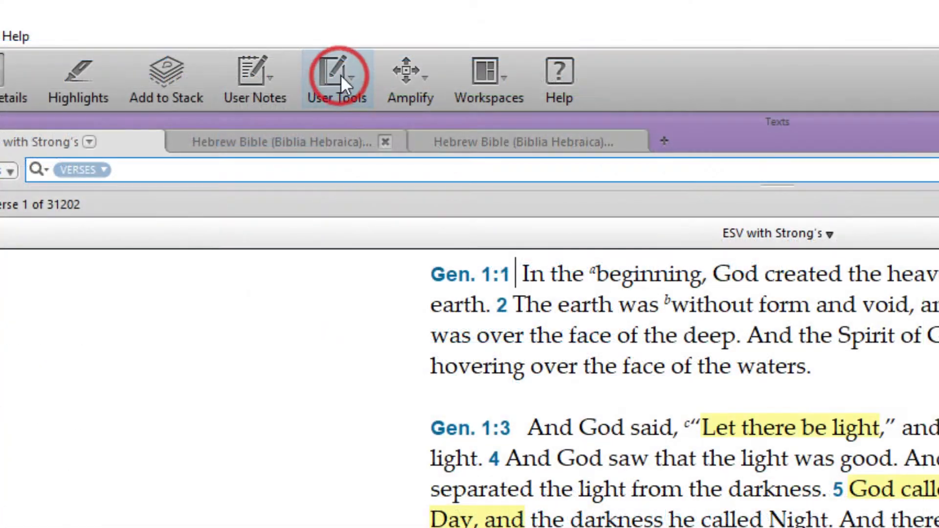
Bring up the Sample tool v2 user tool from the User Tools list
click(336, 78)
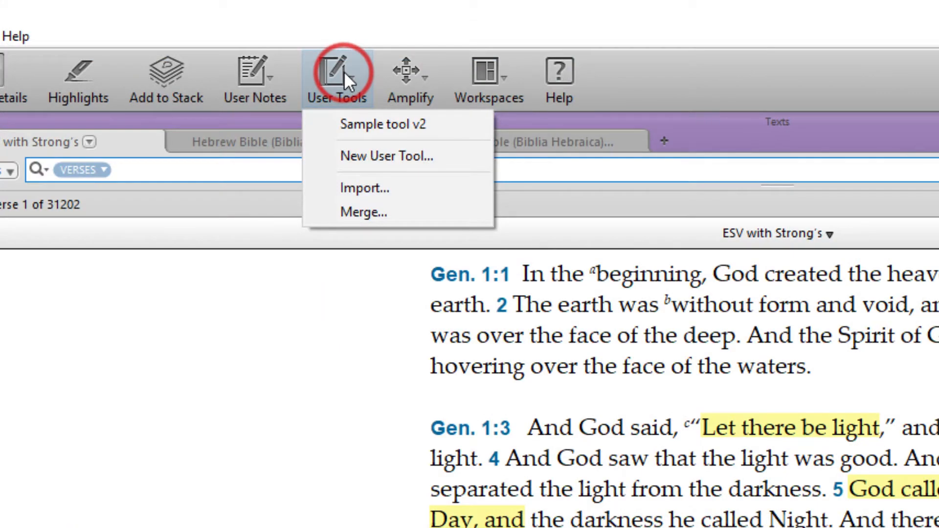
mouse_move(338, 99)
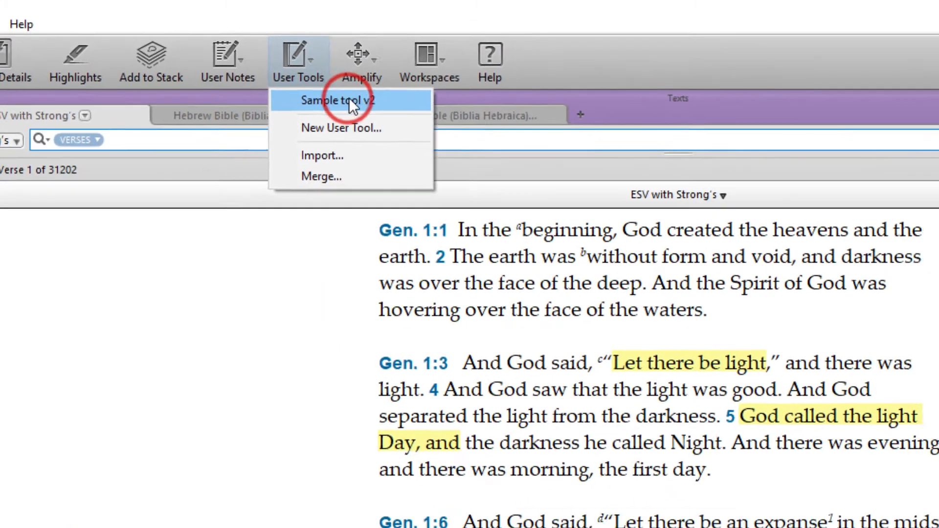
click(339, 100)
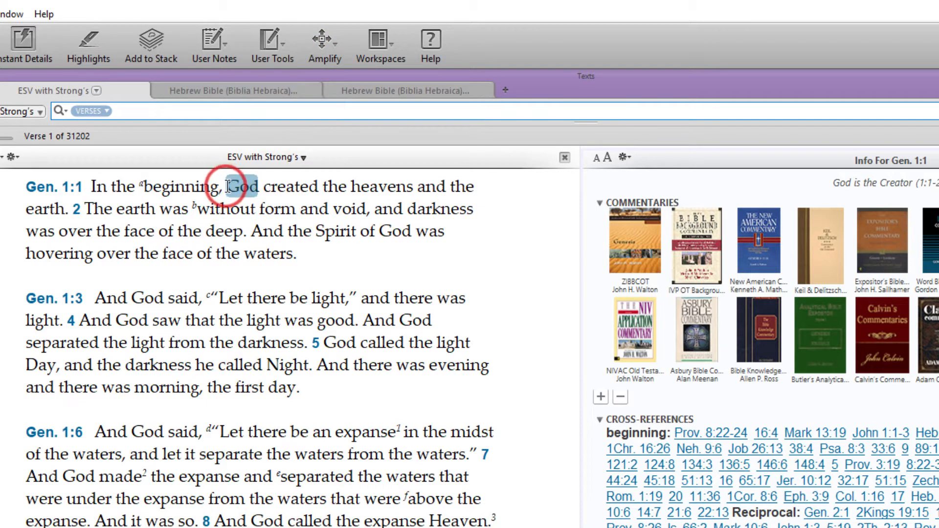
double_click(246, 186)
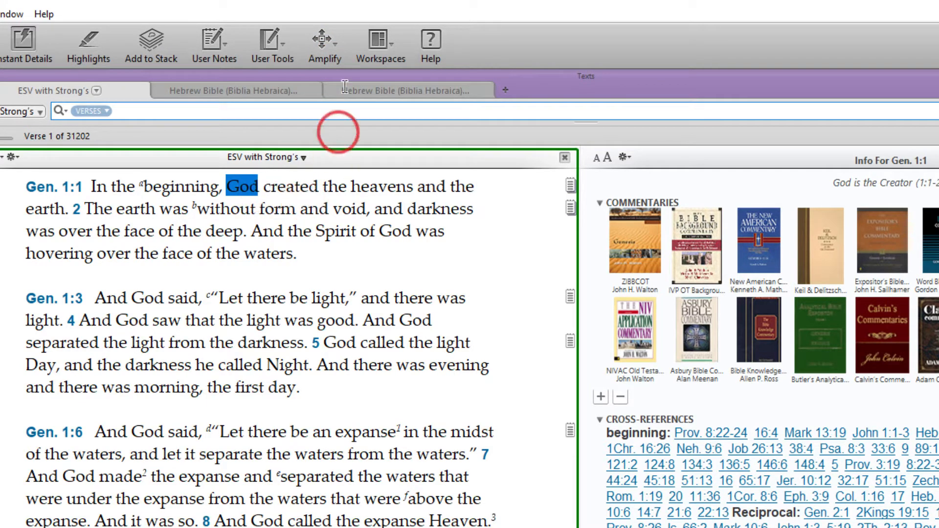
click(324, 46)
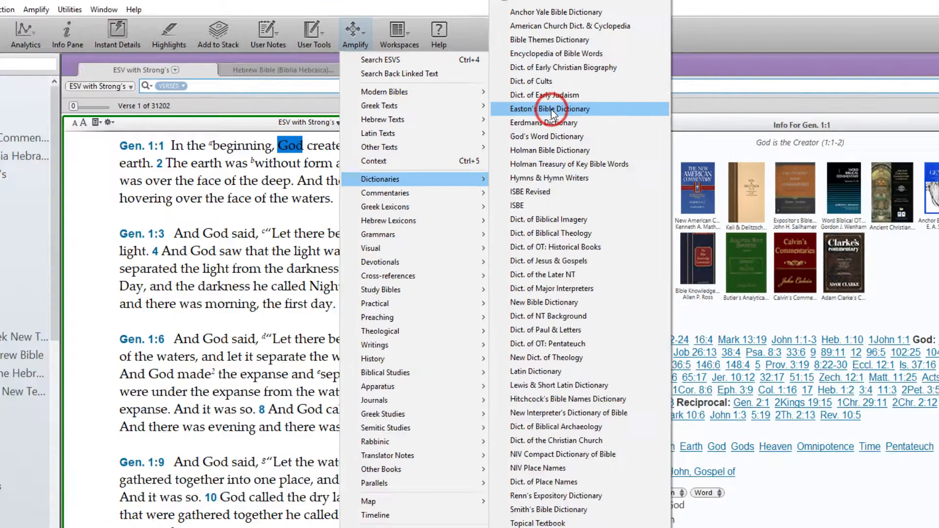
click(552, 109)
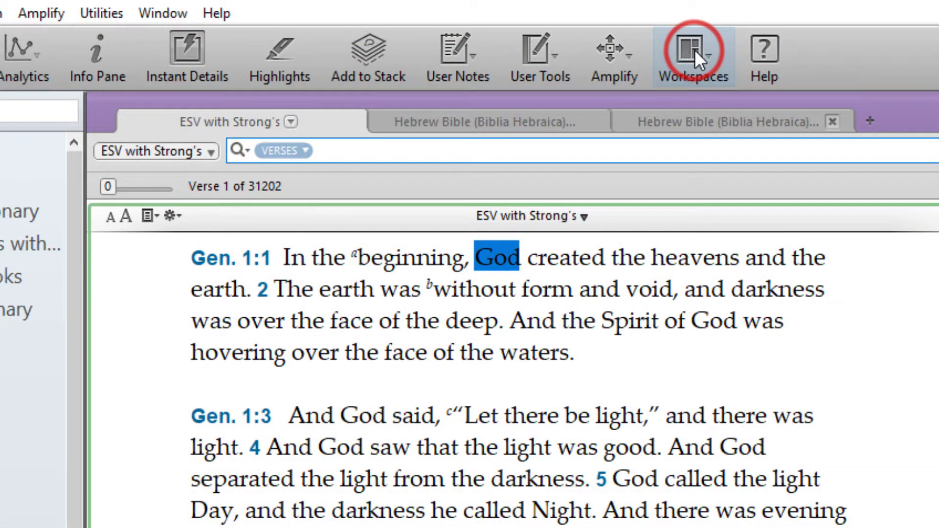
click(692, 54)
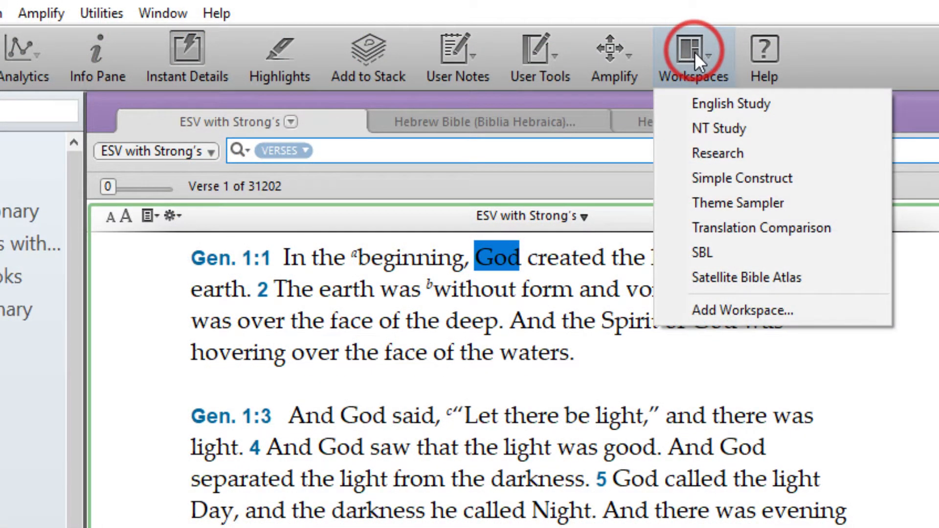
click(738, 202)
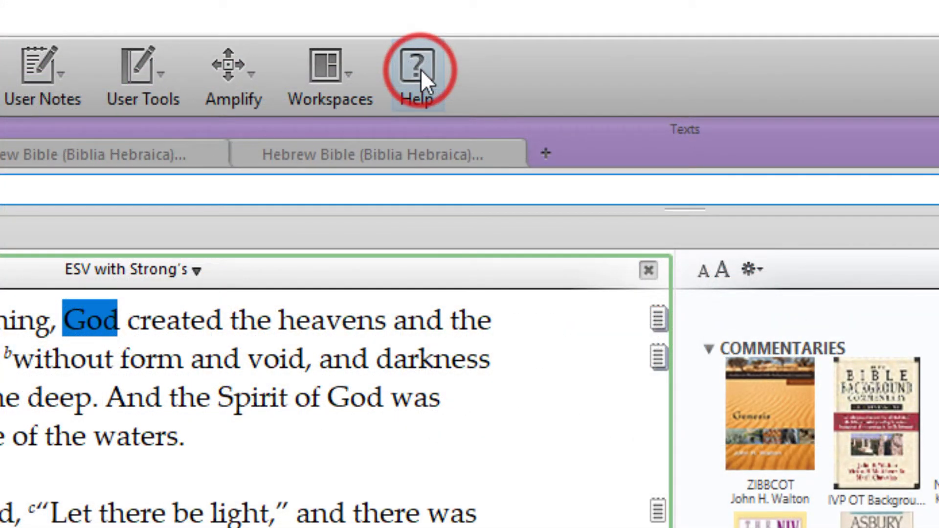
Show the Accordance Help 'The Search Tab' topic in Edge with its contents navigation
click(417, 68)
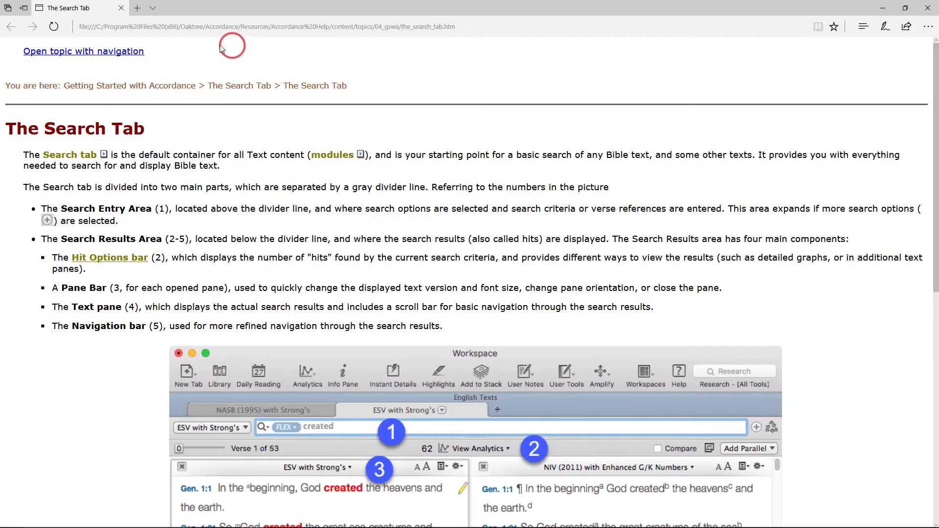
click(83, 51)
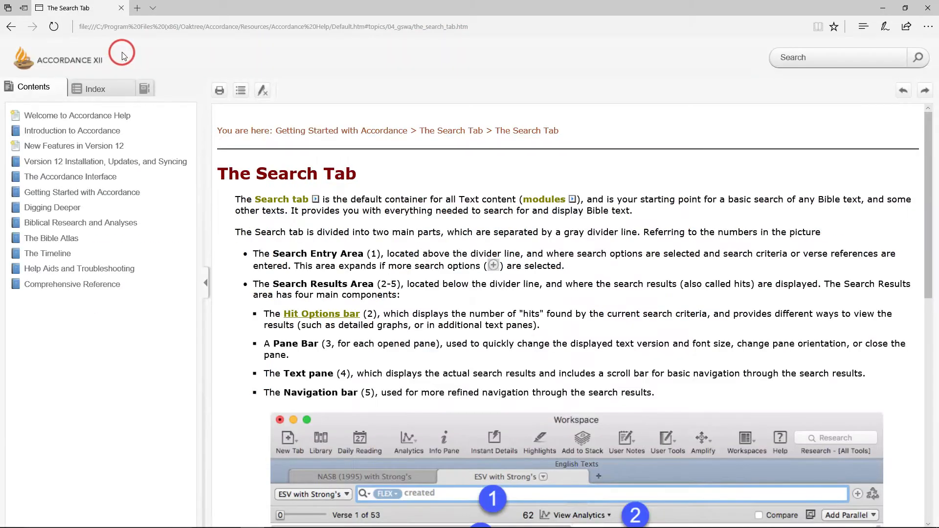
click(76, 115)
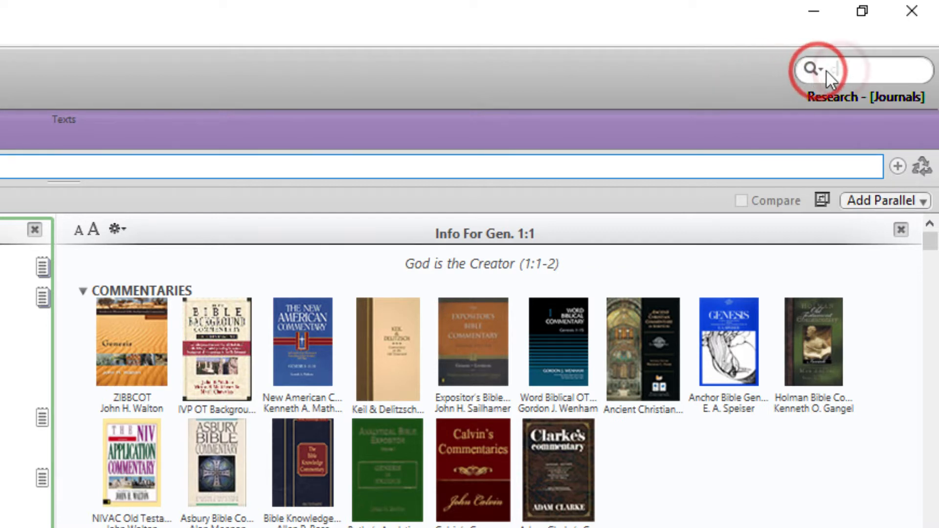
Run a library-wide research search for 'soteriology'
text(soteriology)
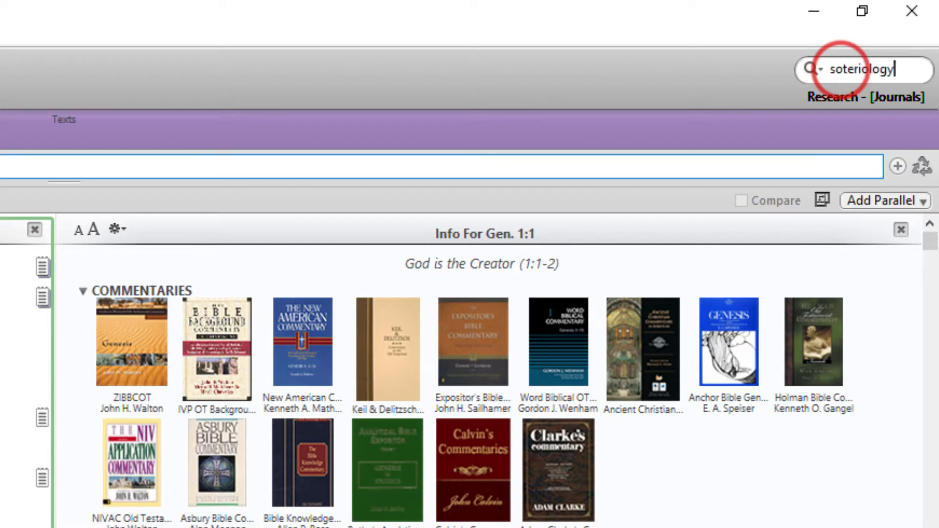
click(786, 69)
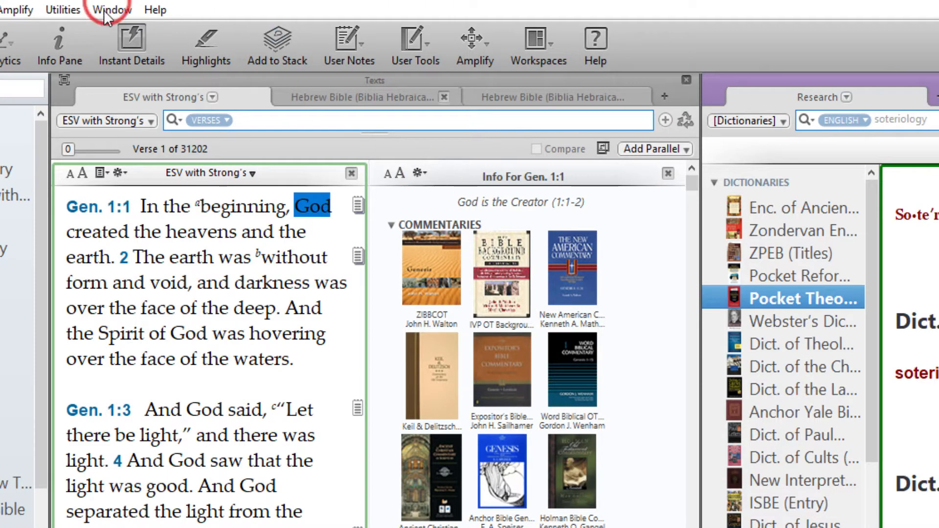
In Customize Toolbar, add the Context button to the toolbar
click(110, 10)
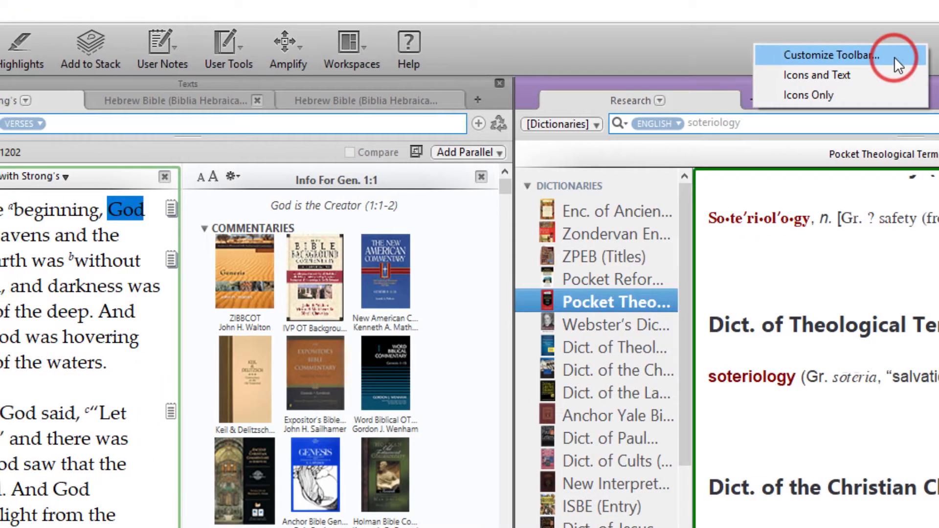
click(827, 55)
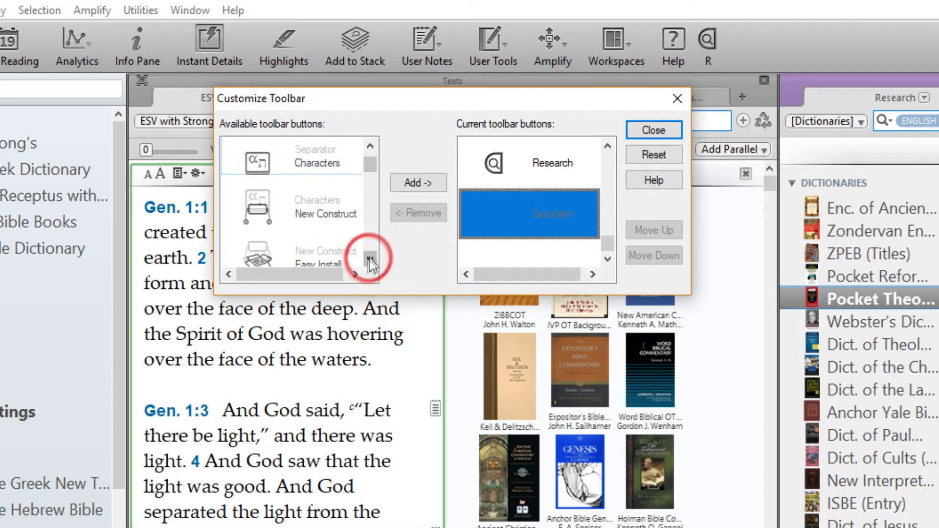
click(372, 262)
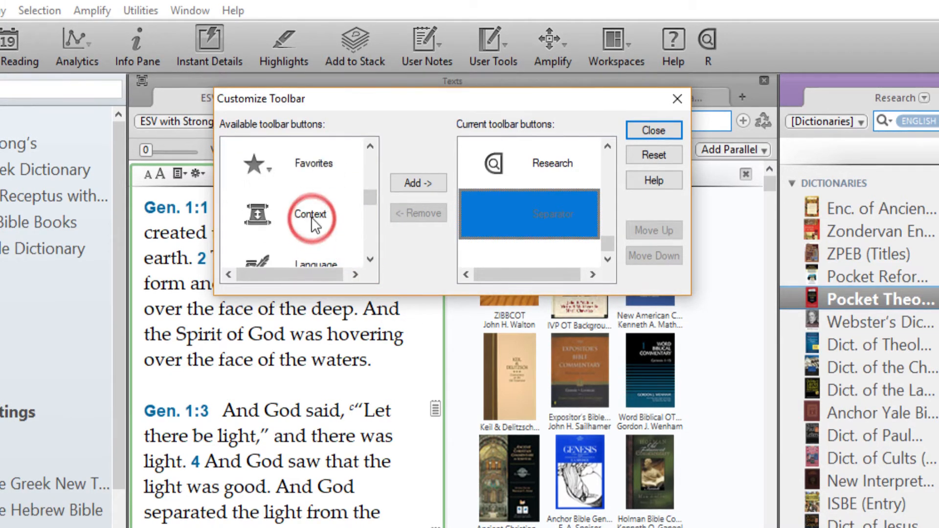
click(417, 183)
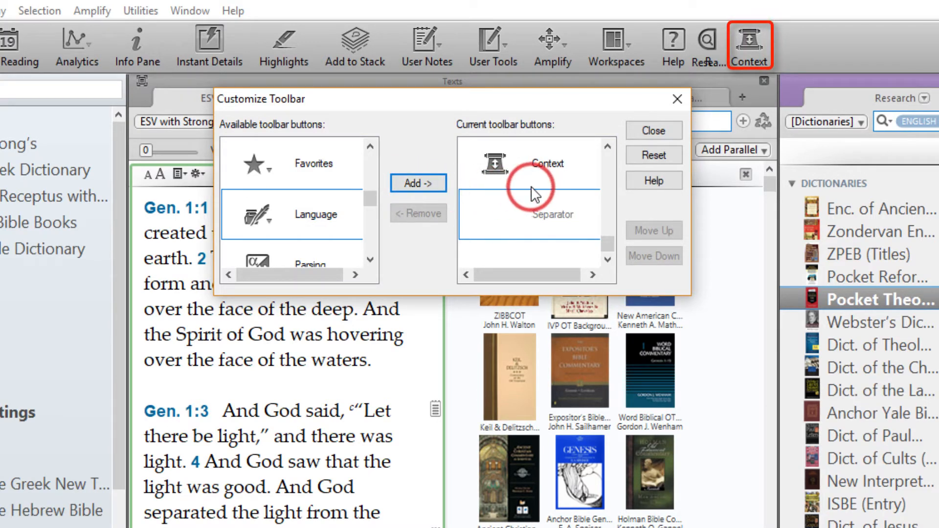
Move Context up three places to sit right after Library and close the customization
click(545, 163)
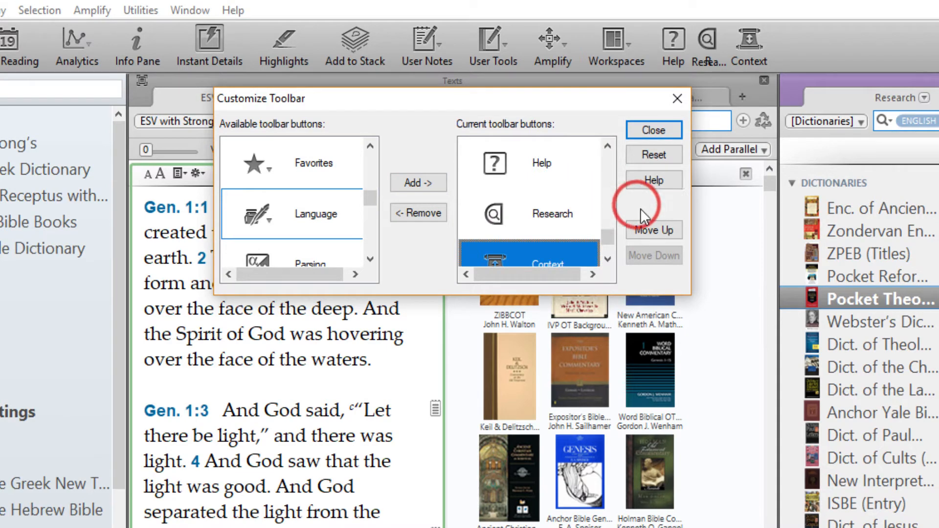
click(653, 230)
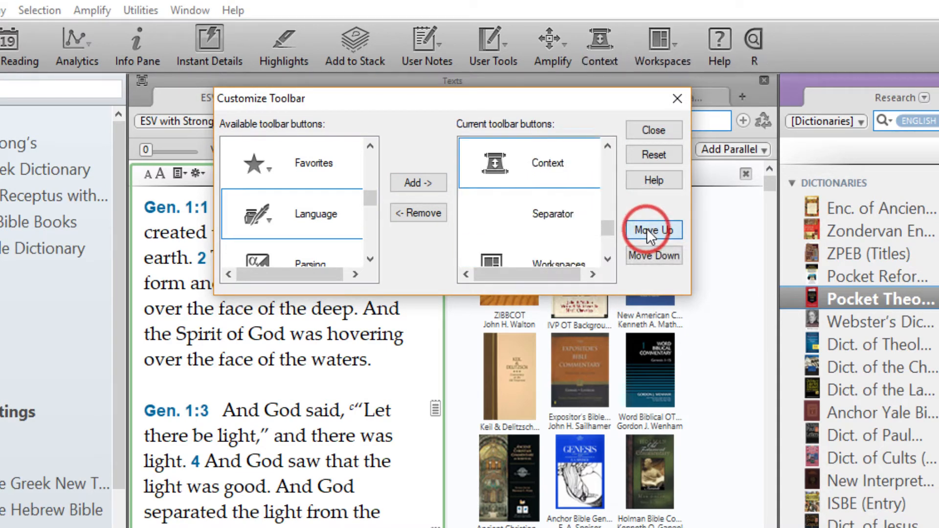
click(653, 229)
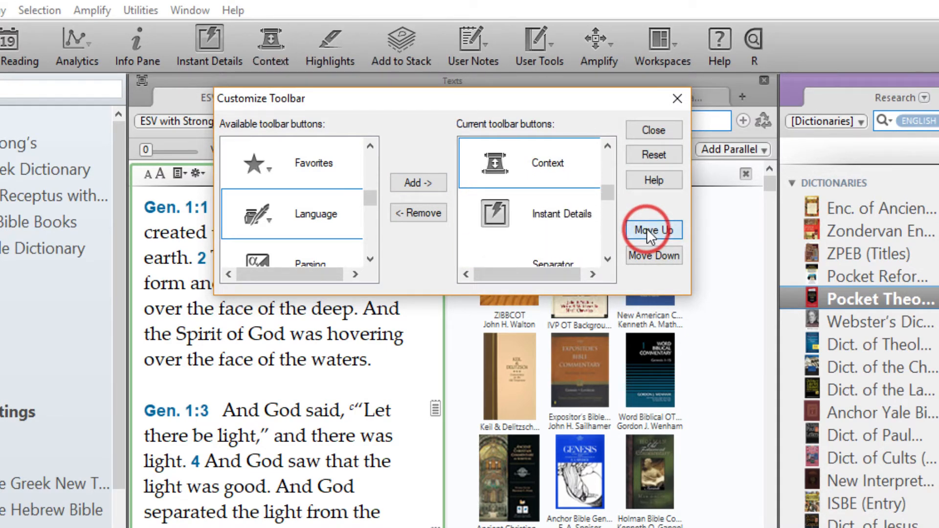
click(653, 229)
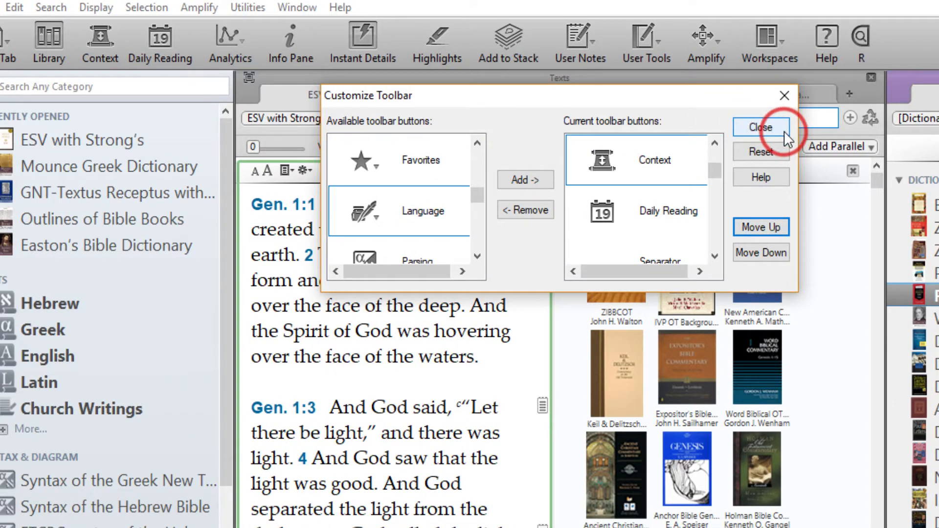
click(759, 127)
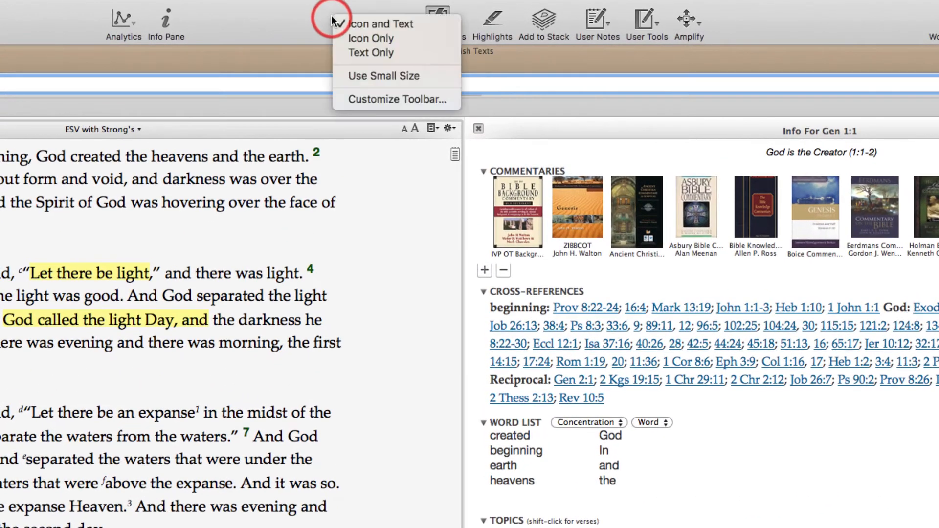
click(395, 99)
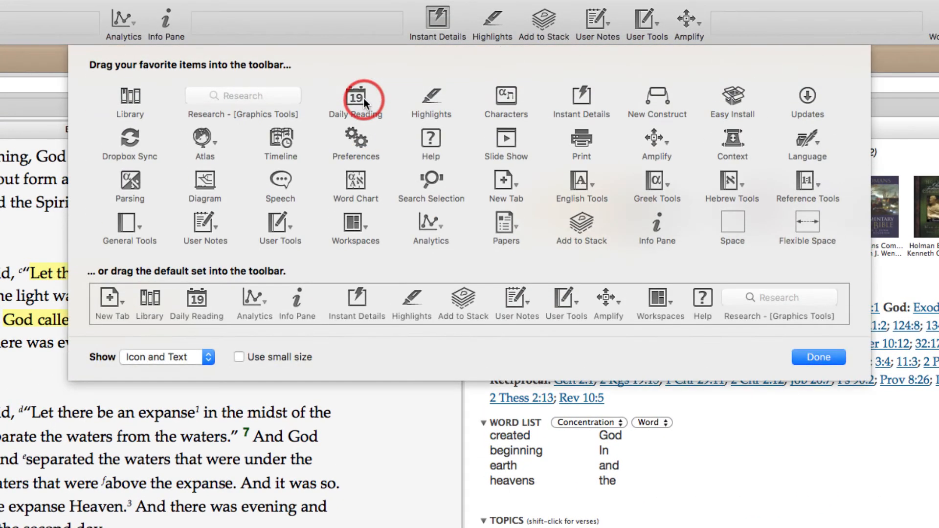
mouse_move(732, 141)
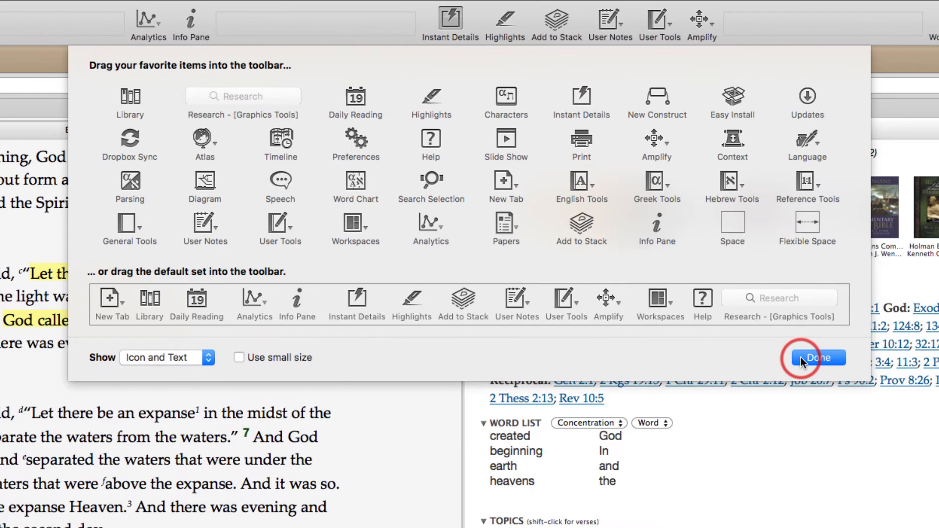
click(817, 358)
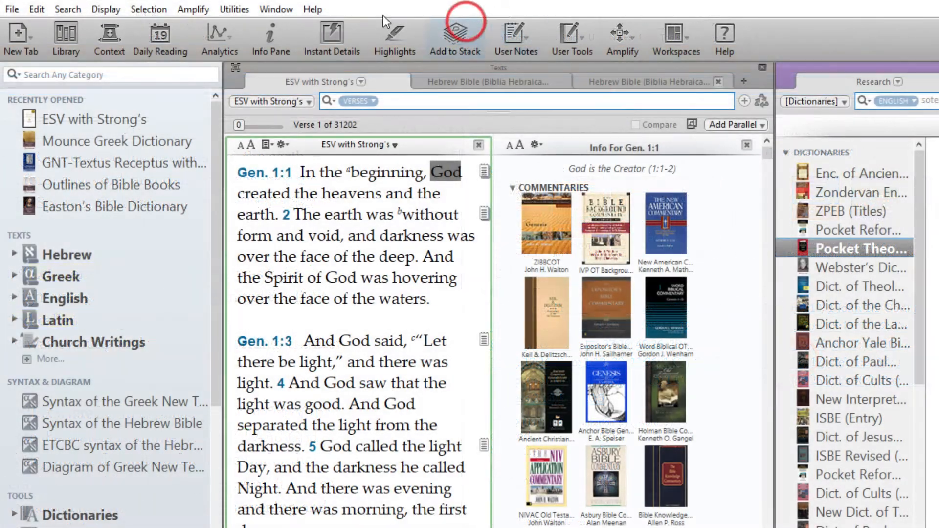
Hide the toolbar via the Window menu's Hide Toolbar command
click(276, 8)
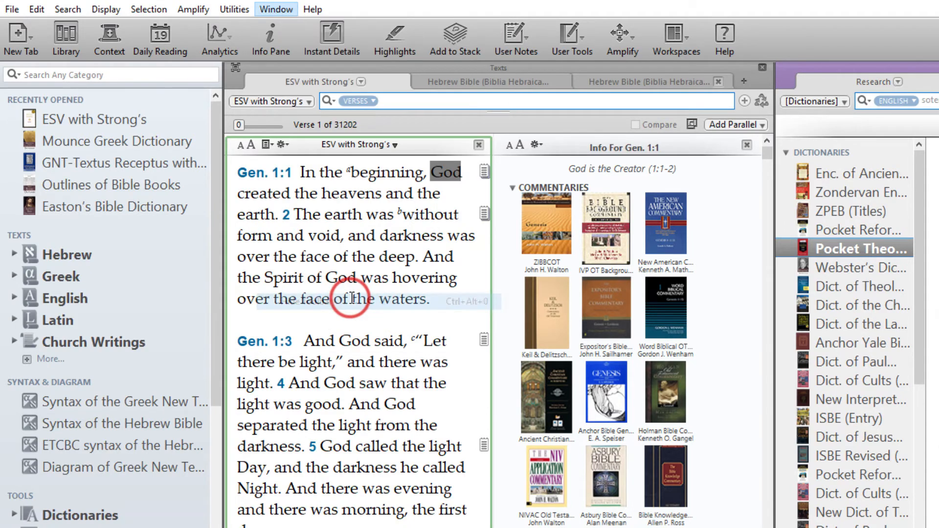
click(276, 8)
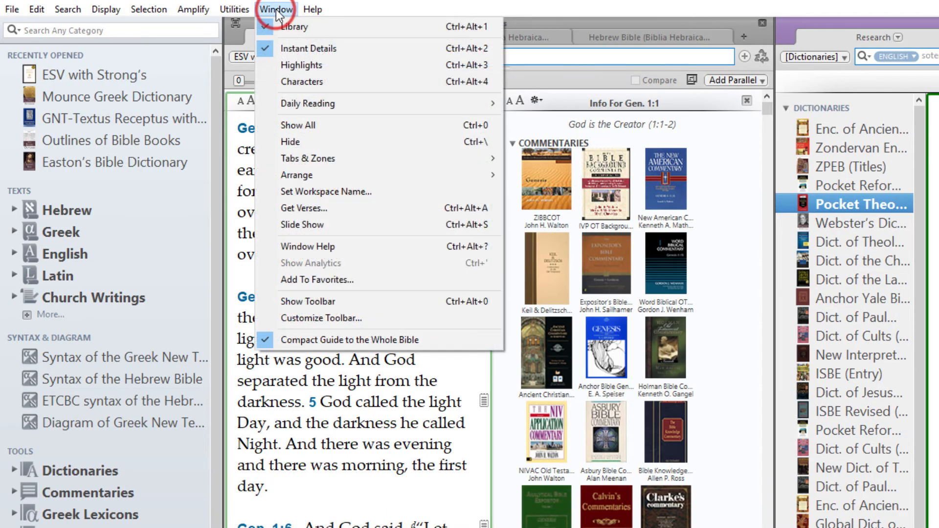